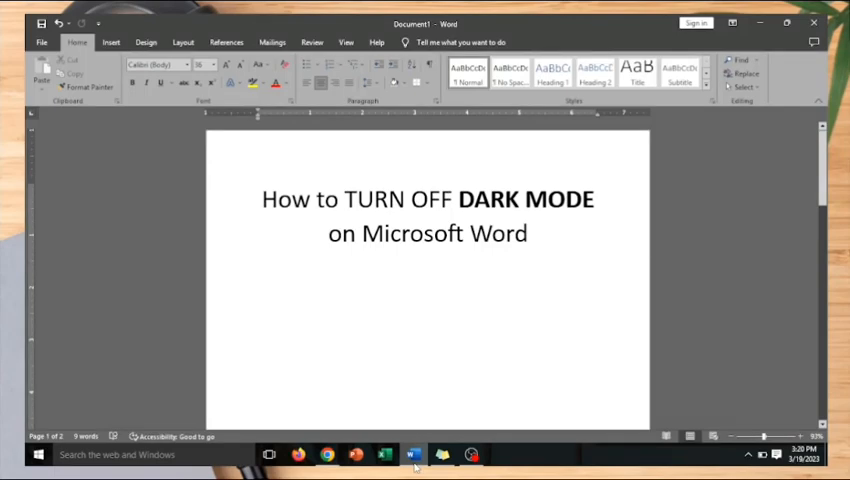
- Change the Office Theme from Dark Gray to Colorful under Options > General and apply it
left_click(428, 272)
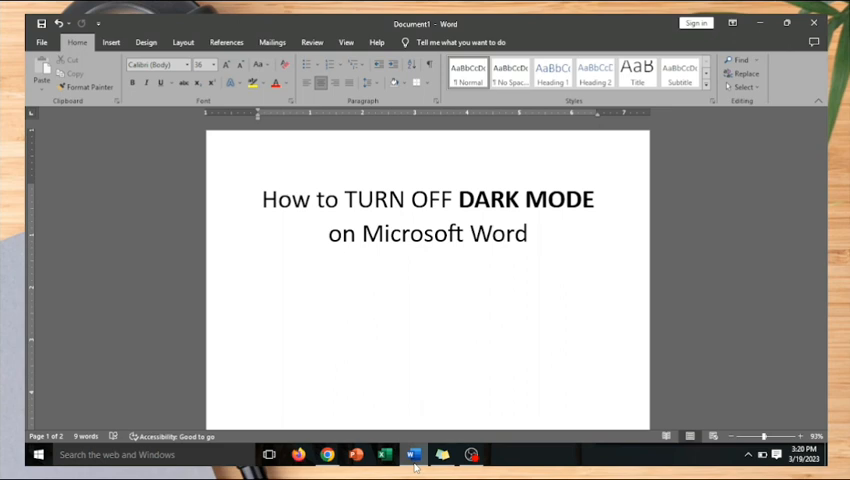
left_click(428, 272)
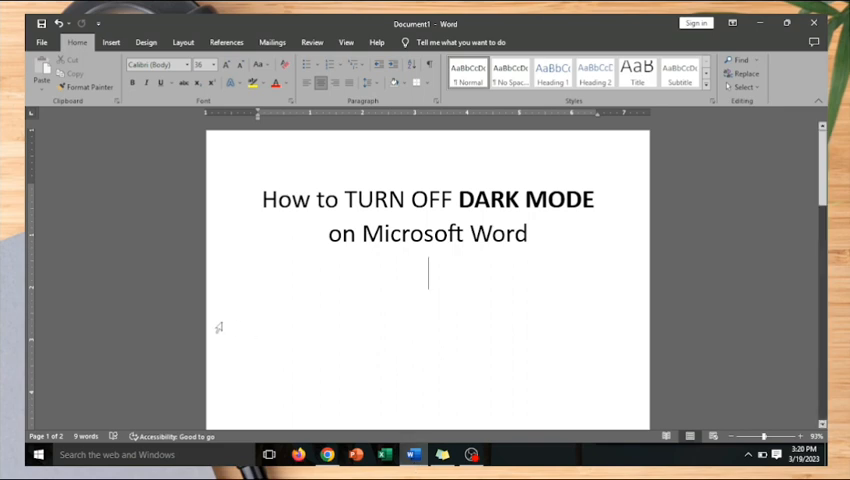
left_click(40, 42)
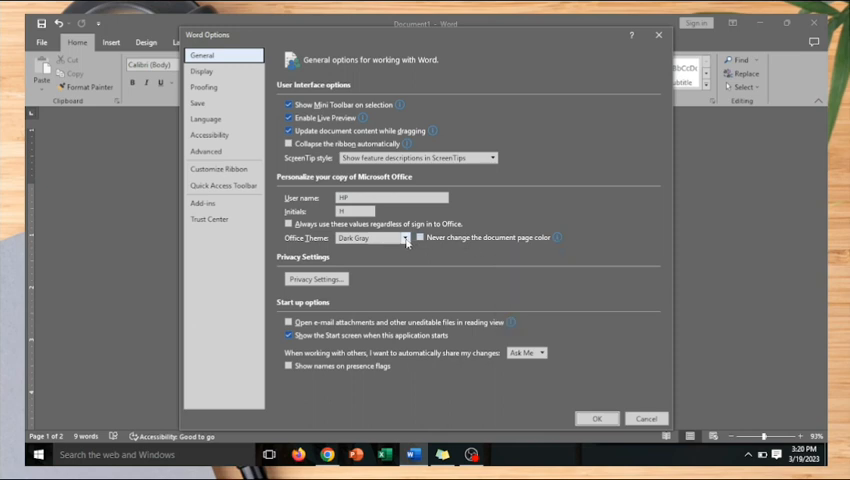
left_click(404, 238)
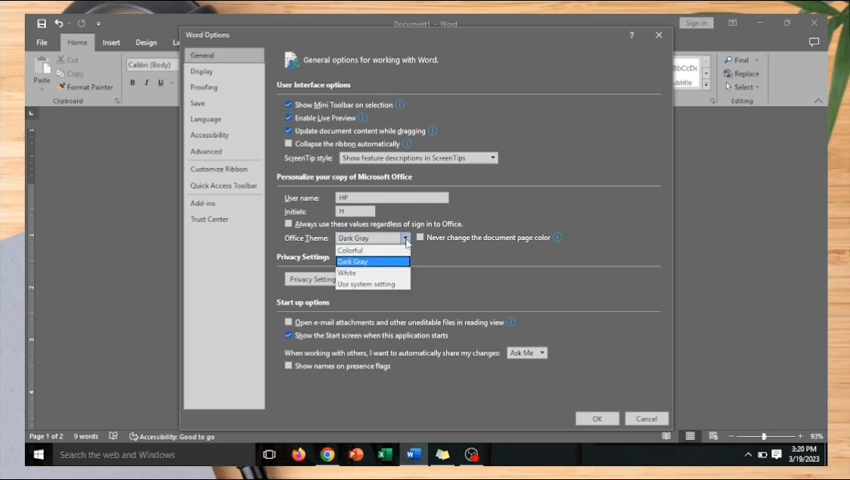
mouse_move(372, 252)
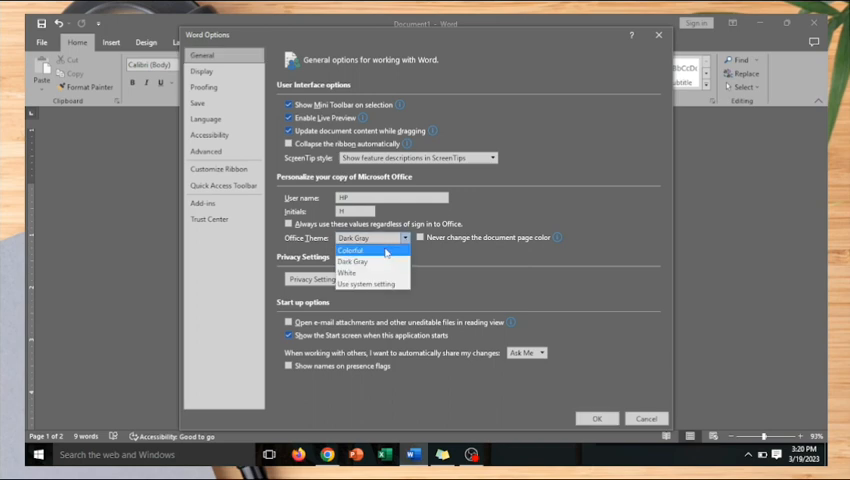
left_click(348, 250)
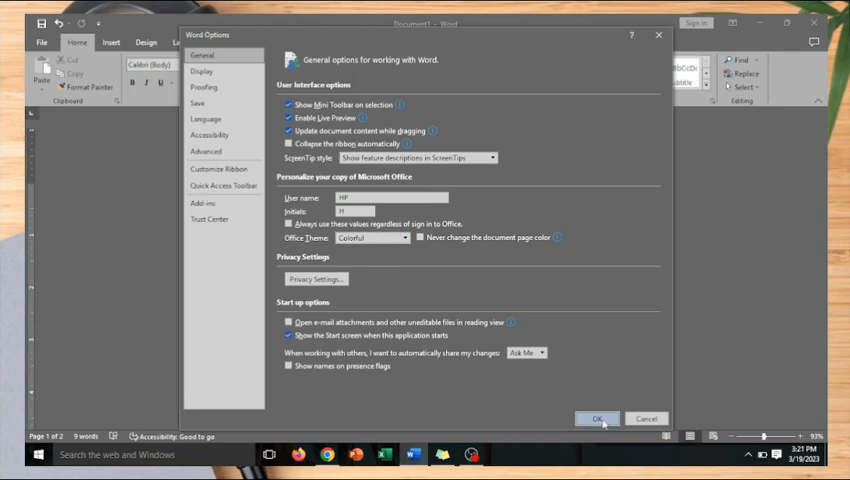
left_click(596, 418)
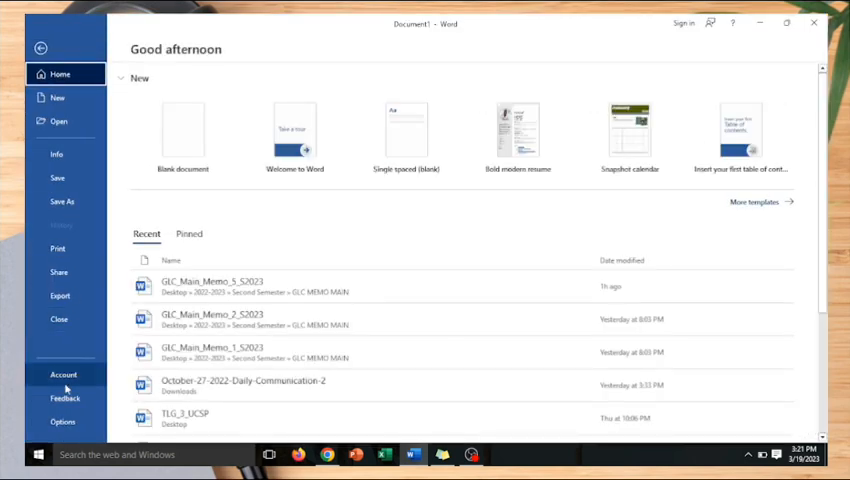
- On the Account page toggle the theme to Dark Gray then Colorful, and return to the document
left_click(62, 374)
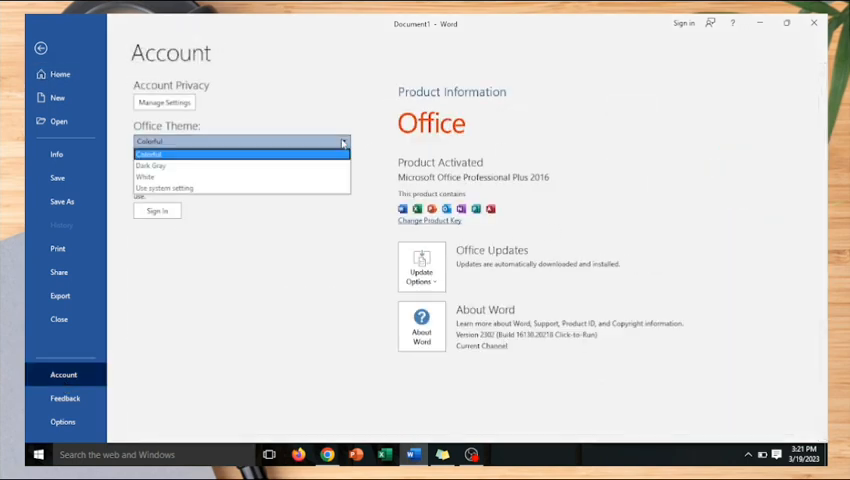
left_click(152, 164)
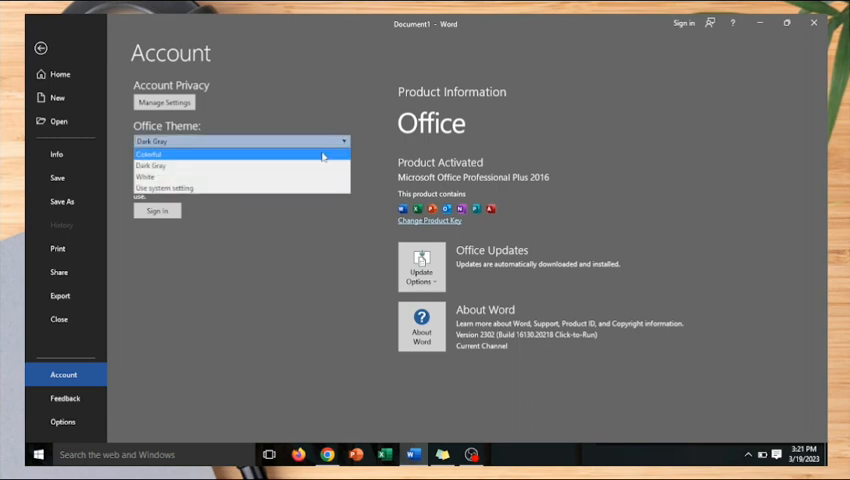
left_click(148, 152)
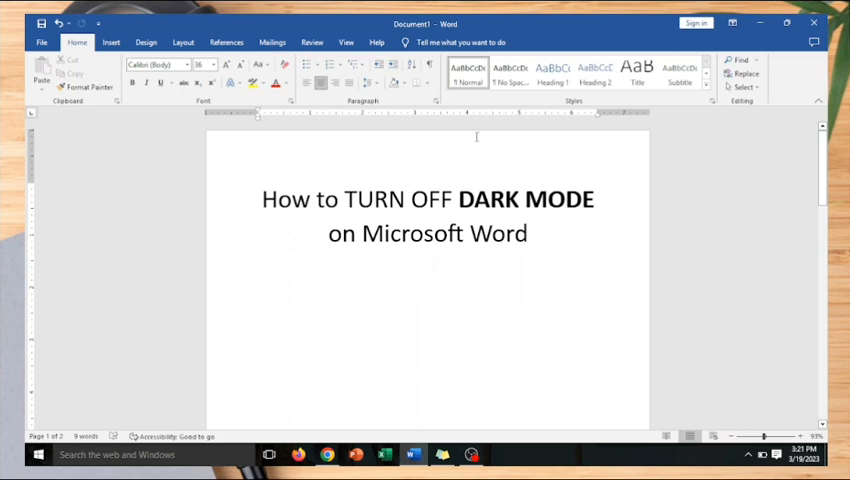
left_click(428, 276)
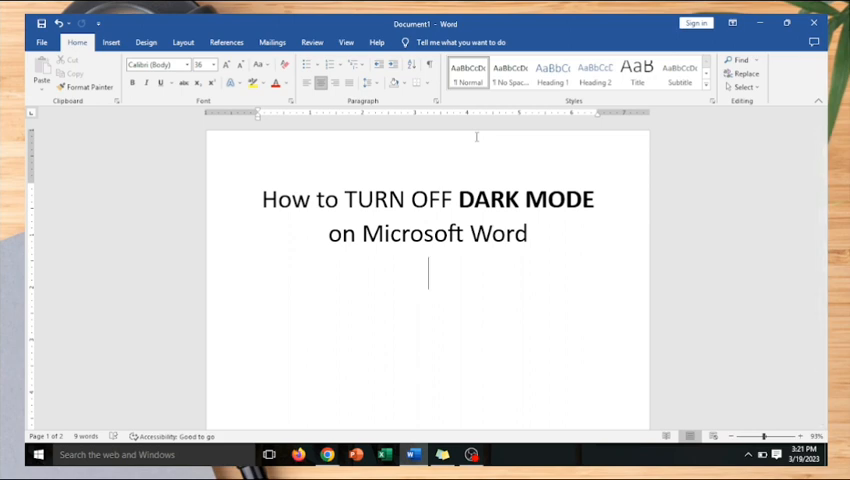